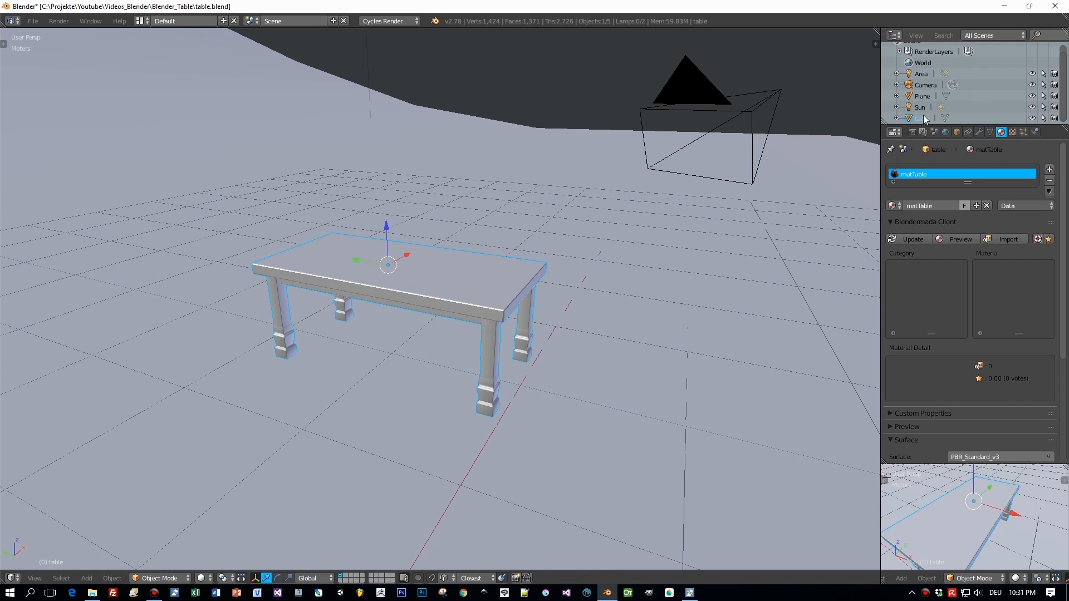
mouse_move(916, 175)
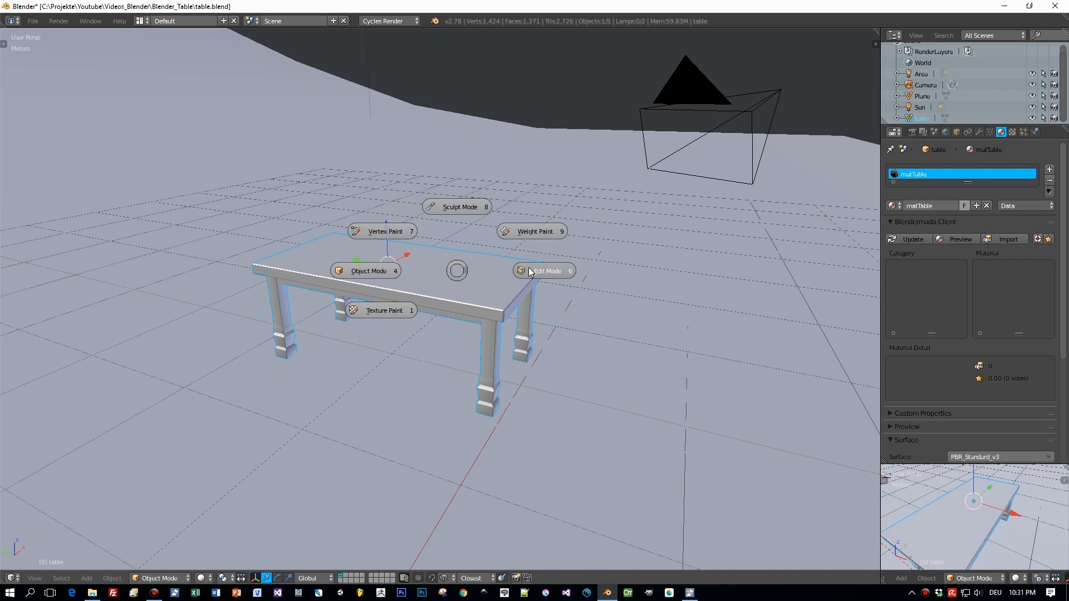
Step: Enter mesh editing and show the table's UV layout in the right-hand view
click(545, 271)
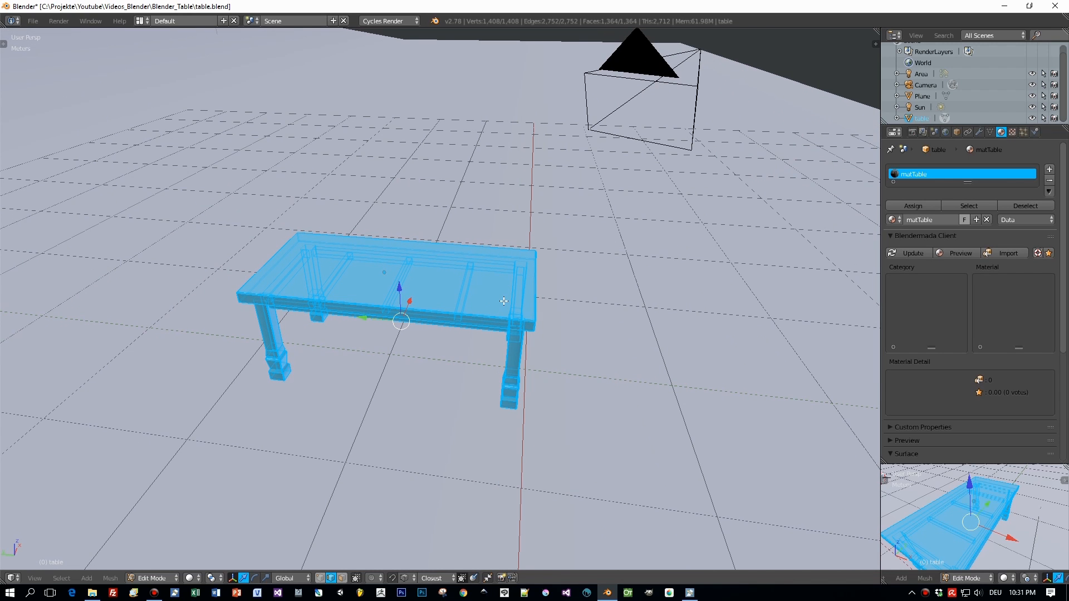
mouse_move(833, 48)
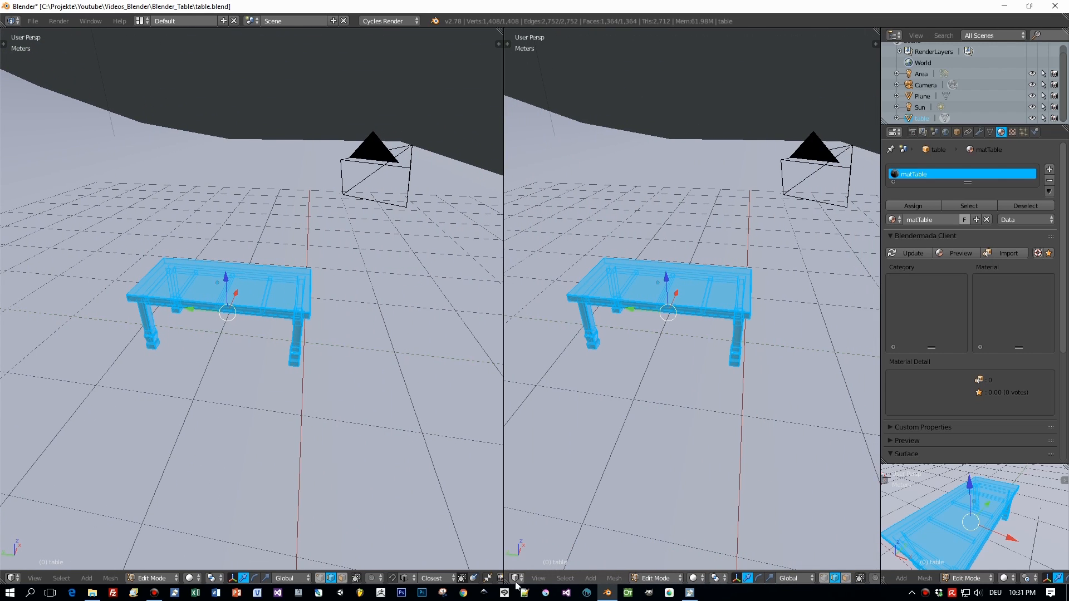
click(515, 578)
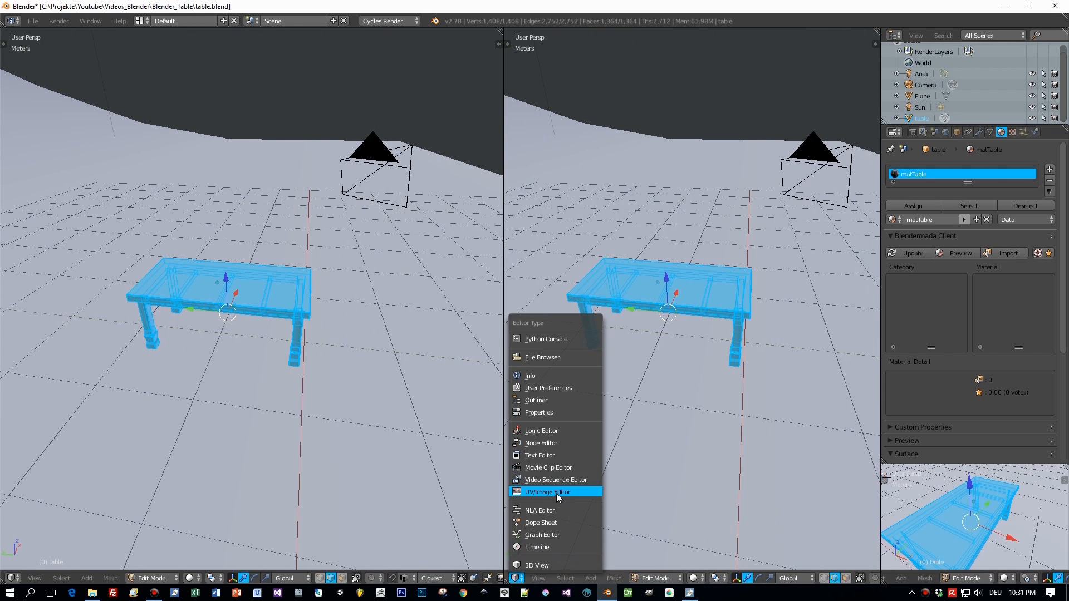
click(545, 491)
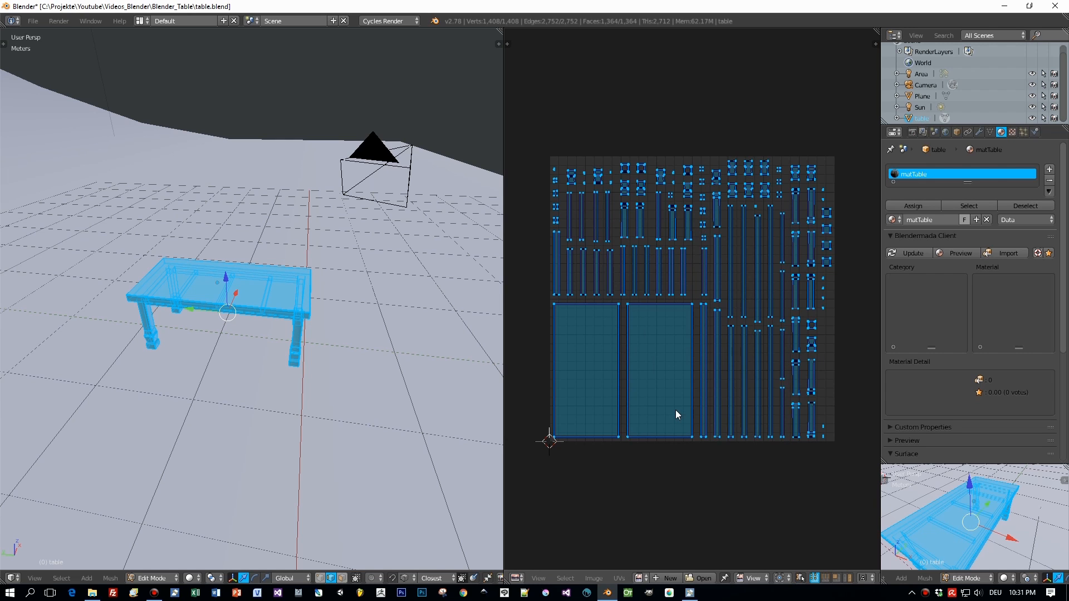
mouse_move(278, 361)
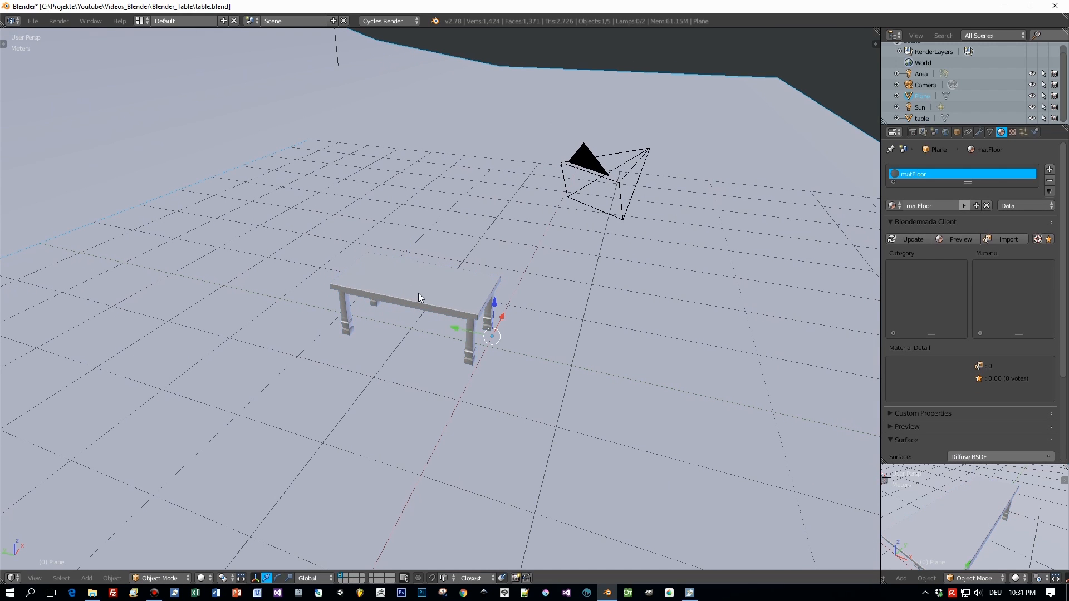
Step: Export only the selected mesh objects as table.fbx via the FBX exporter
click(32, 20)
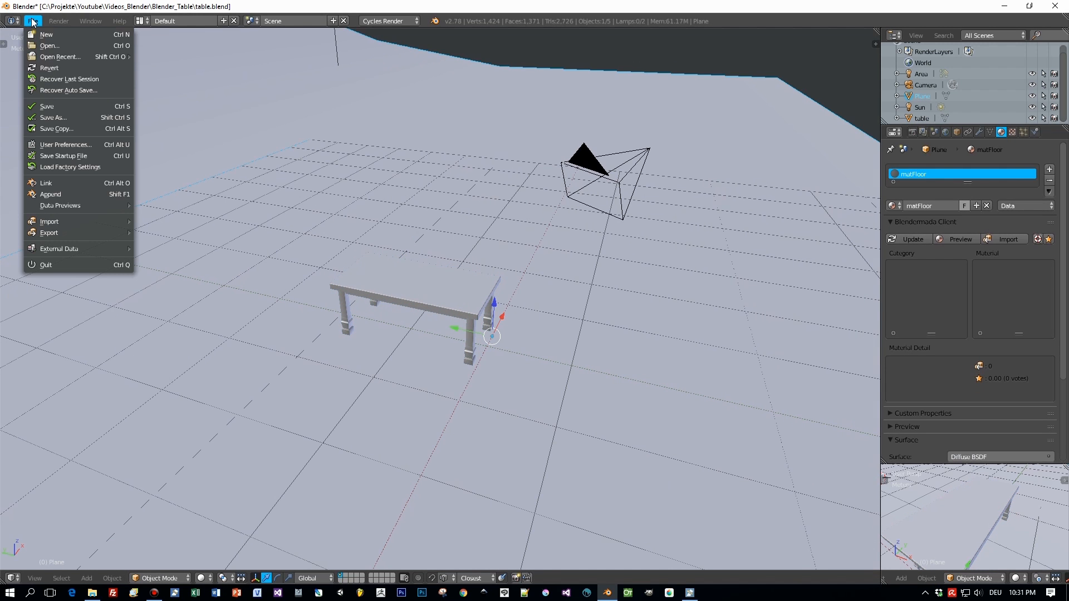
mouse_move(49, 221)
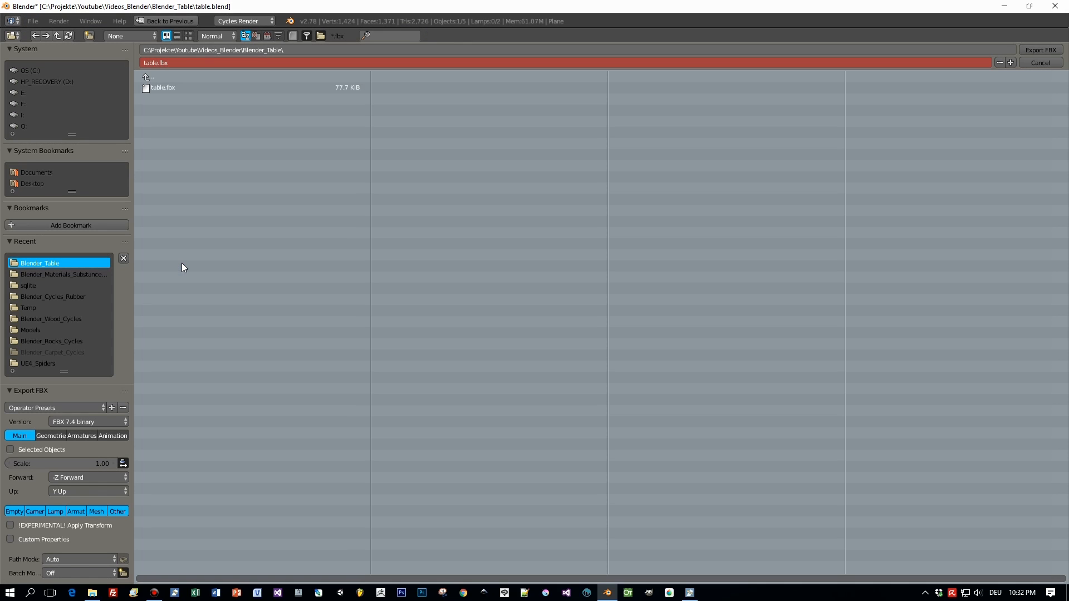
click(96, 511)
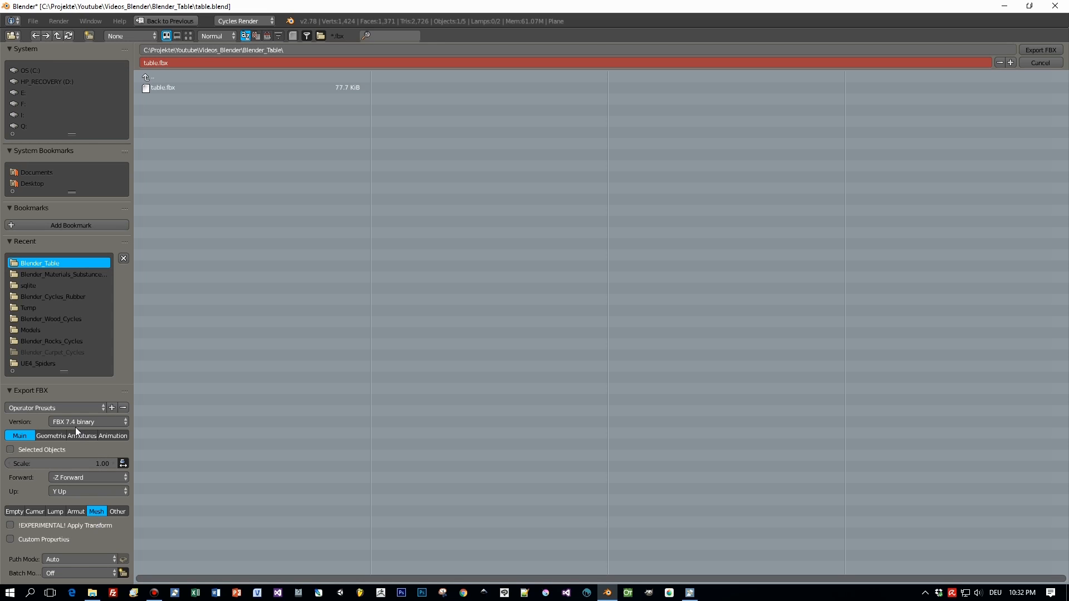
click(163, 87)
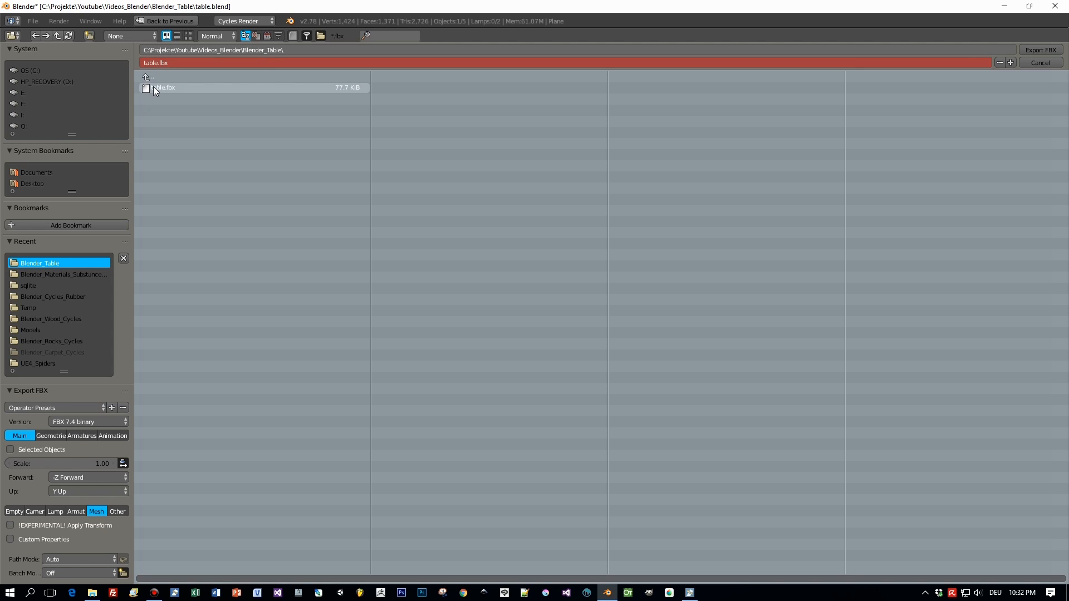
mouse_move(263, 50)
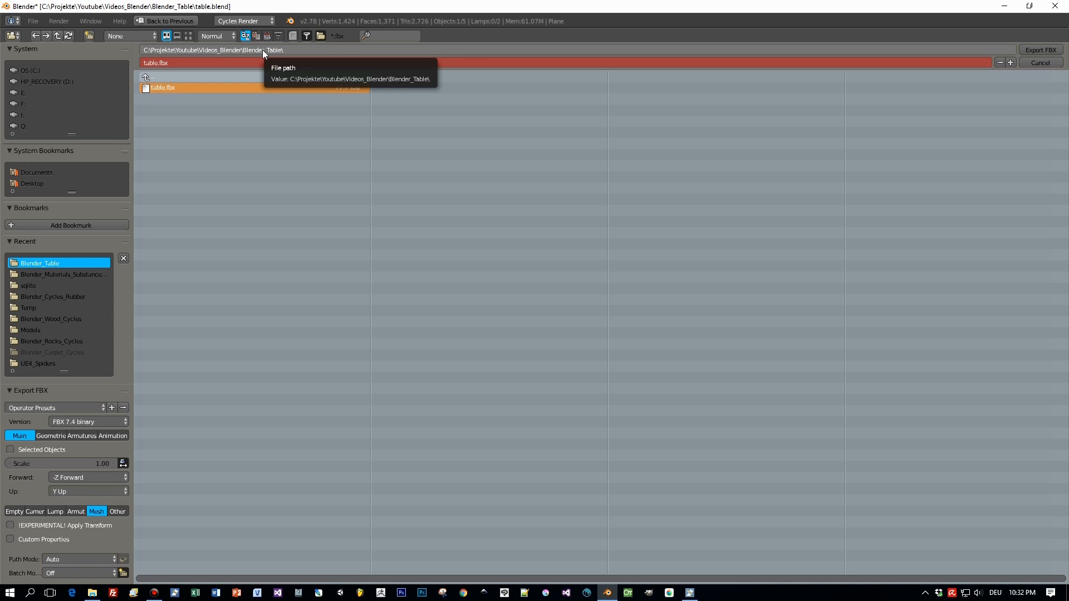
click(10, 450)
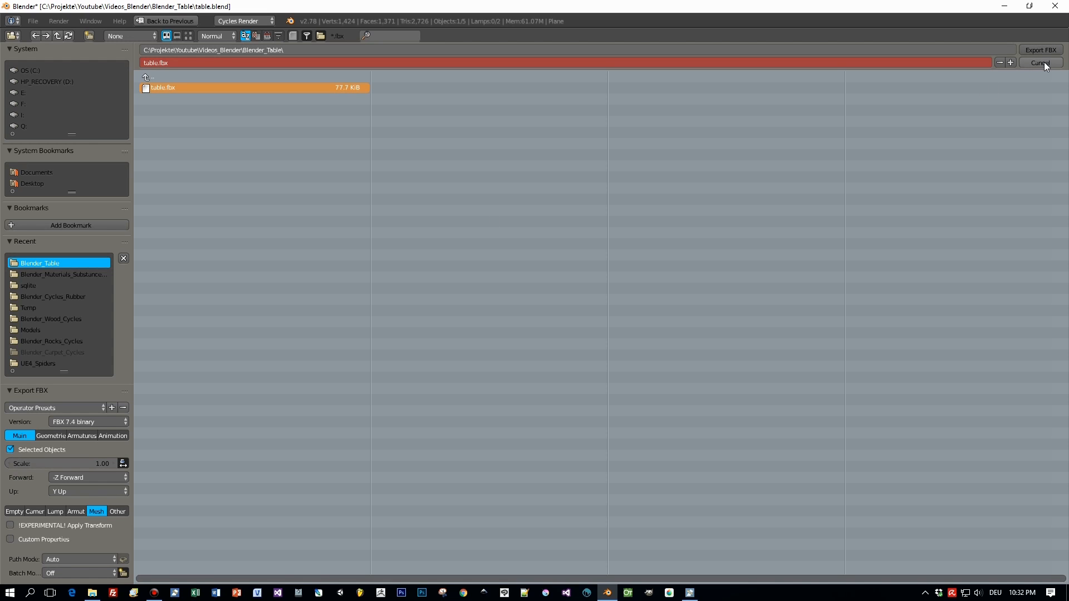
click(1041, 62)
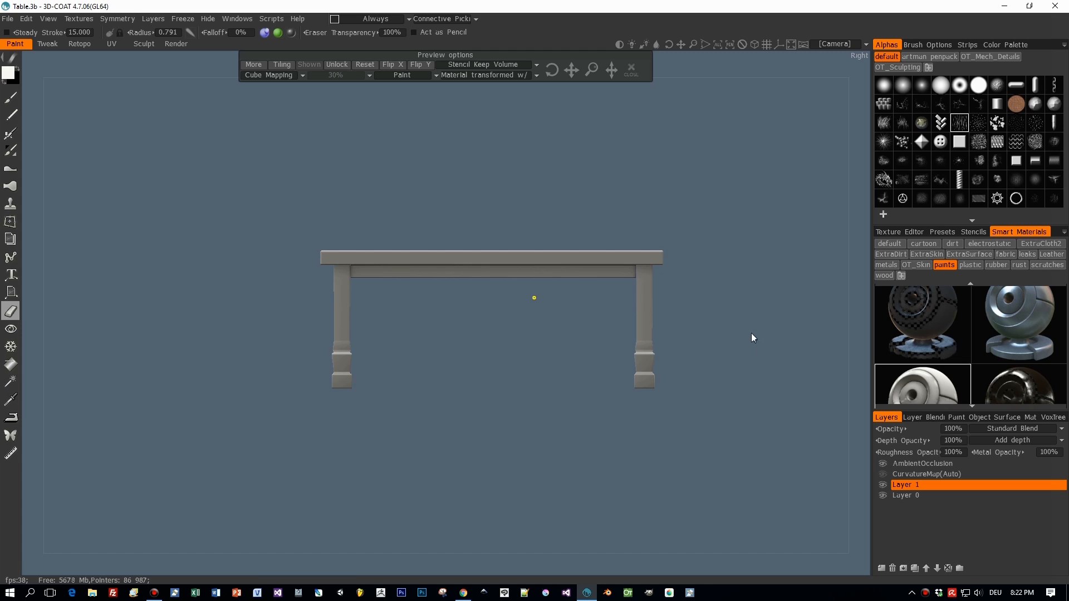
mouse_move(1029, 326)
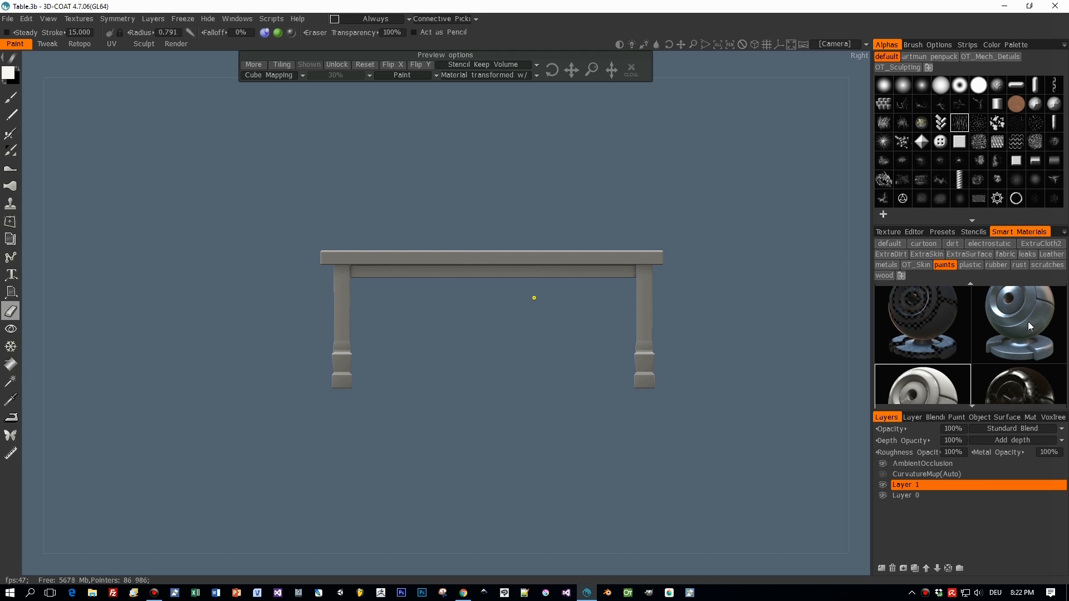
mouse_move(995, 264)
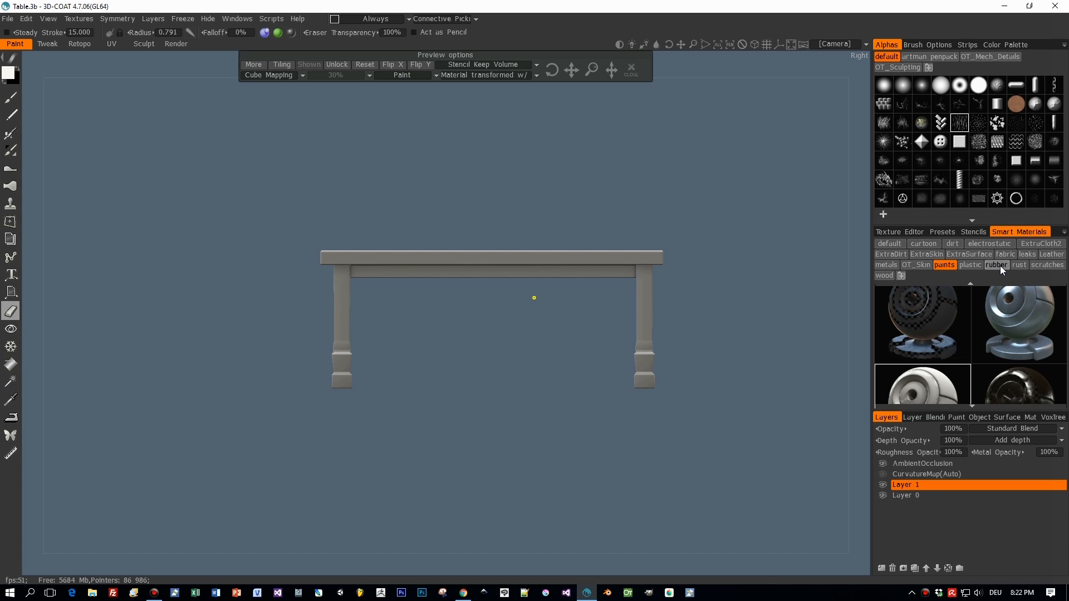
Step: Fill the whole Wood layer with the wood smart material
click(883, 275)
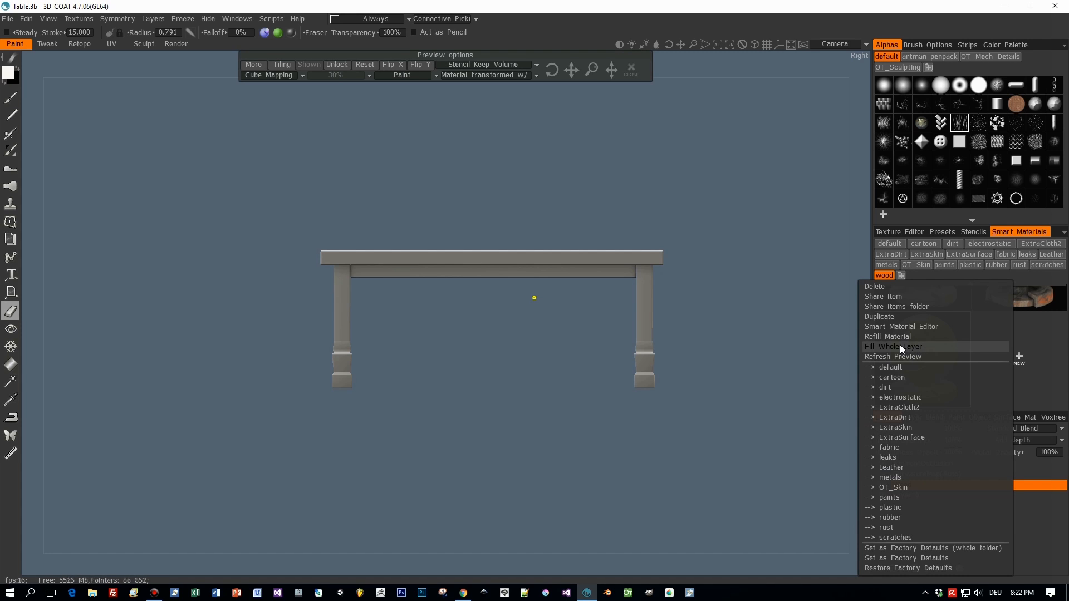
mouse_move(892, 346)
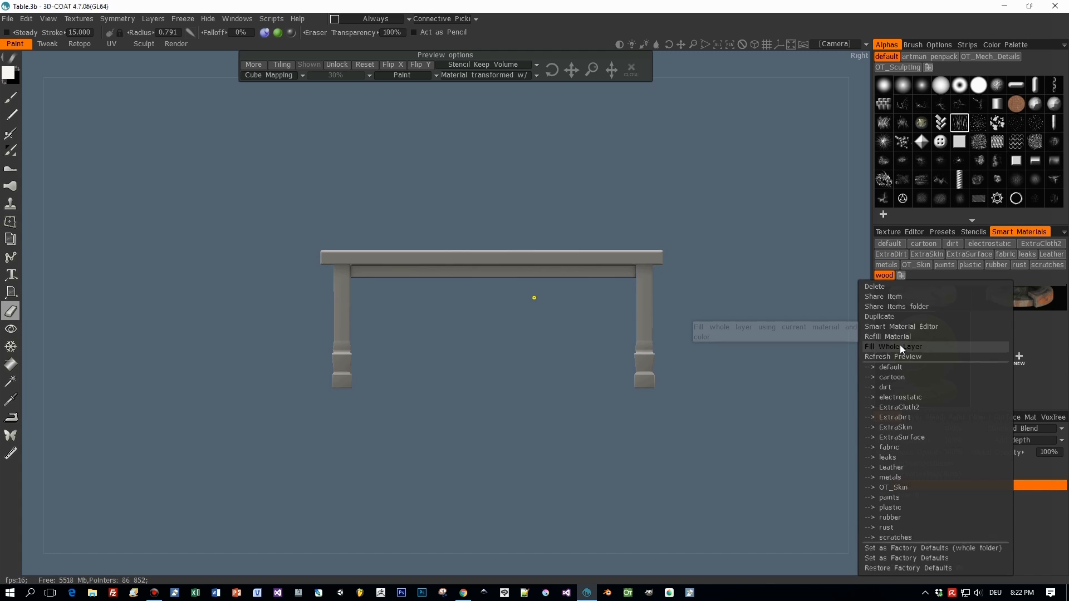
click(899, 346)
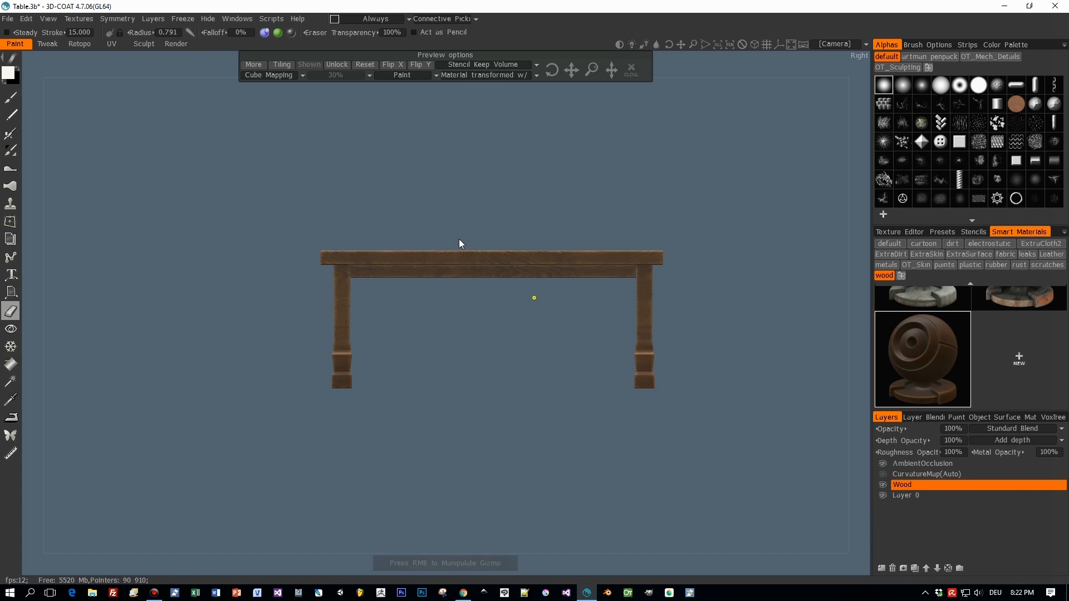
Step: Inspect the wood grain, then rename the newly added layer to Paint
drag(460, 244, 620, 301)
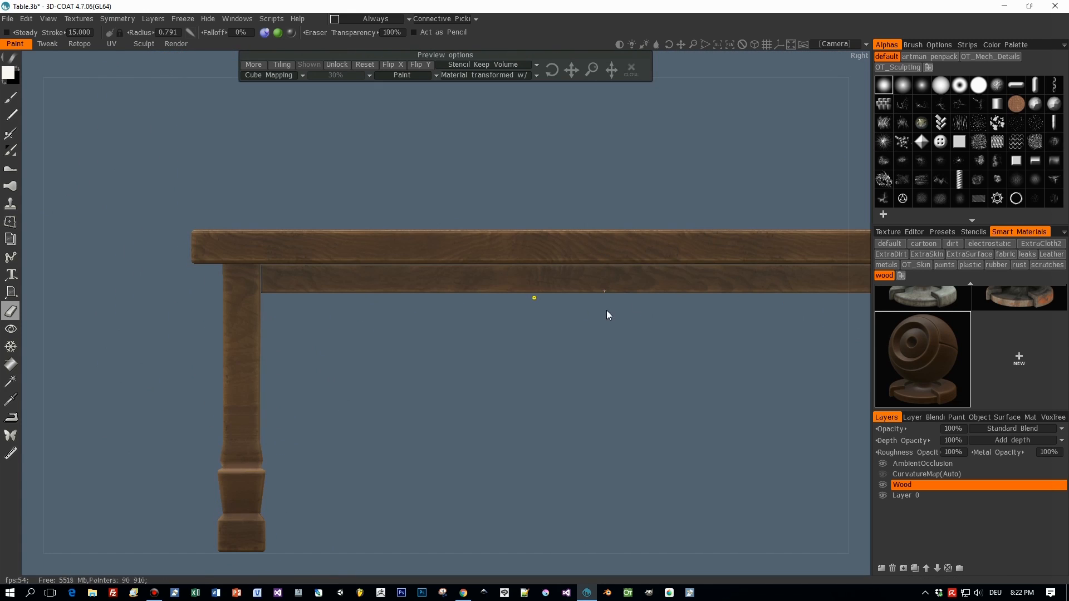
mouse_move(620, 340)
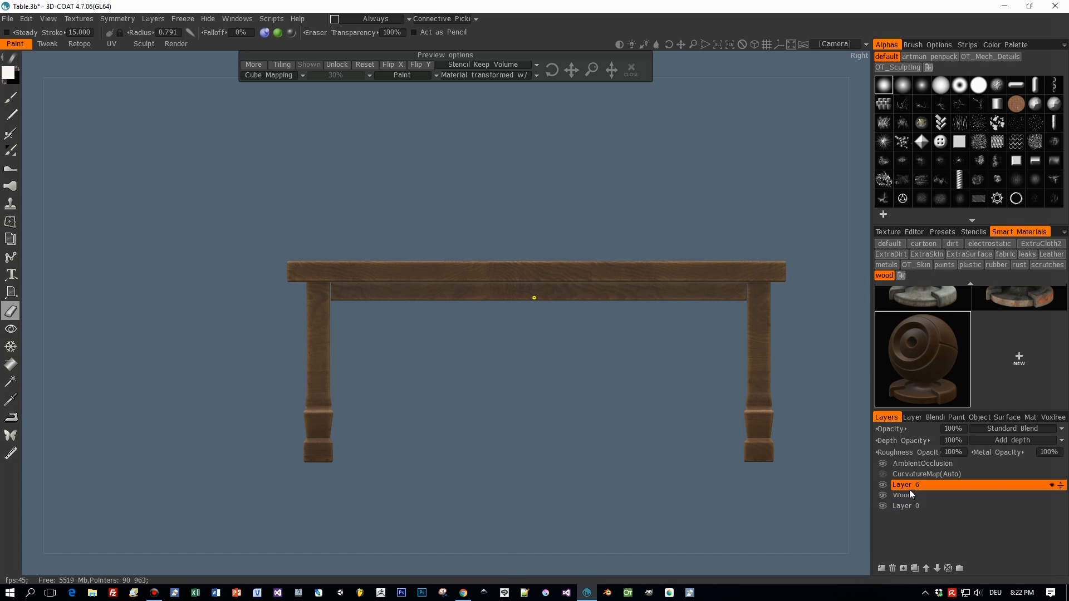
double_click(905, 484)
text(PAint)
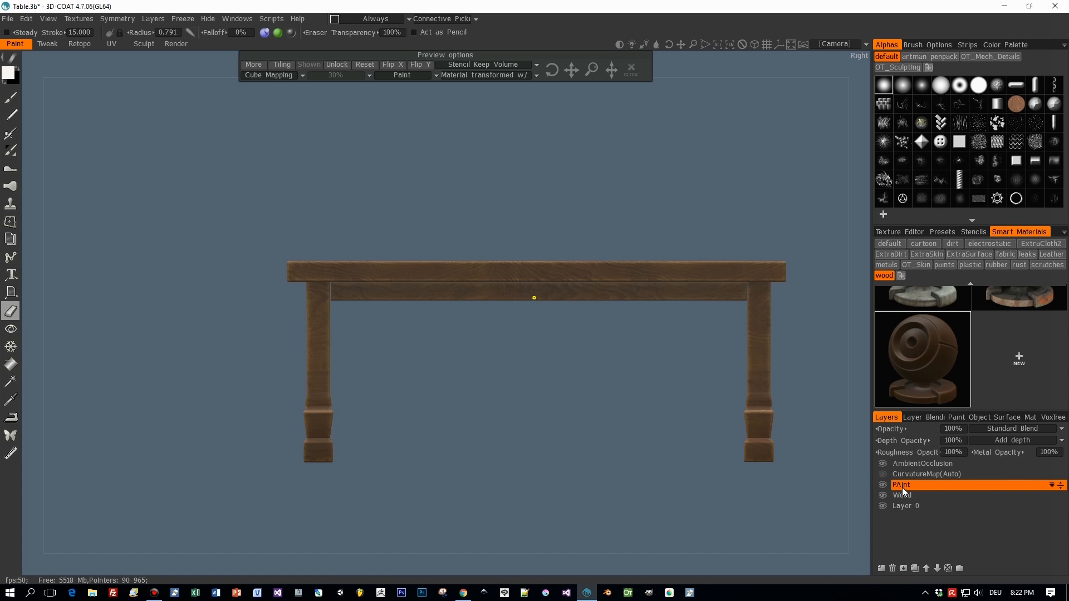
double_click(901, 484)
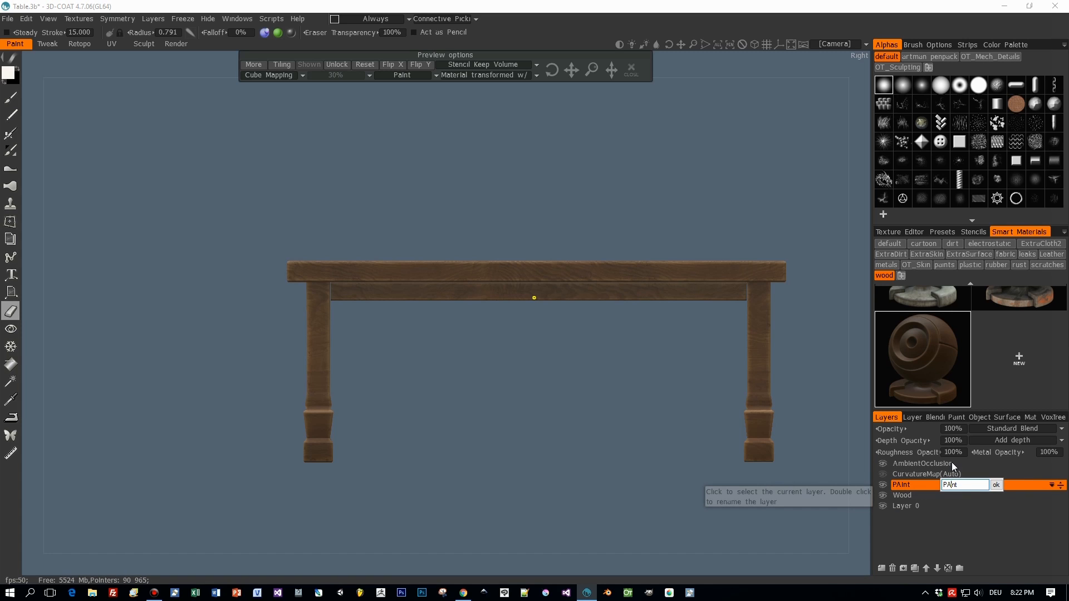
click(927, 463)
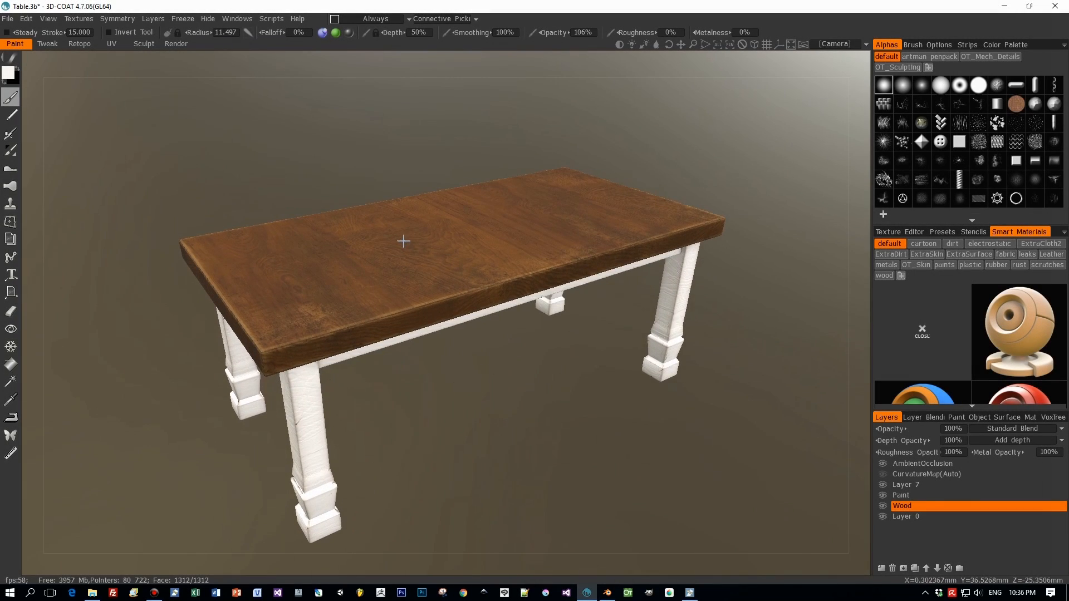
Step: Export table.obj with Roughness/Metalness TGA texture maps via Export Objects & Textures
click(7, 19)
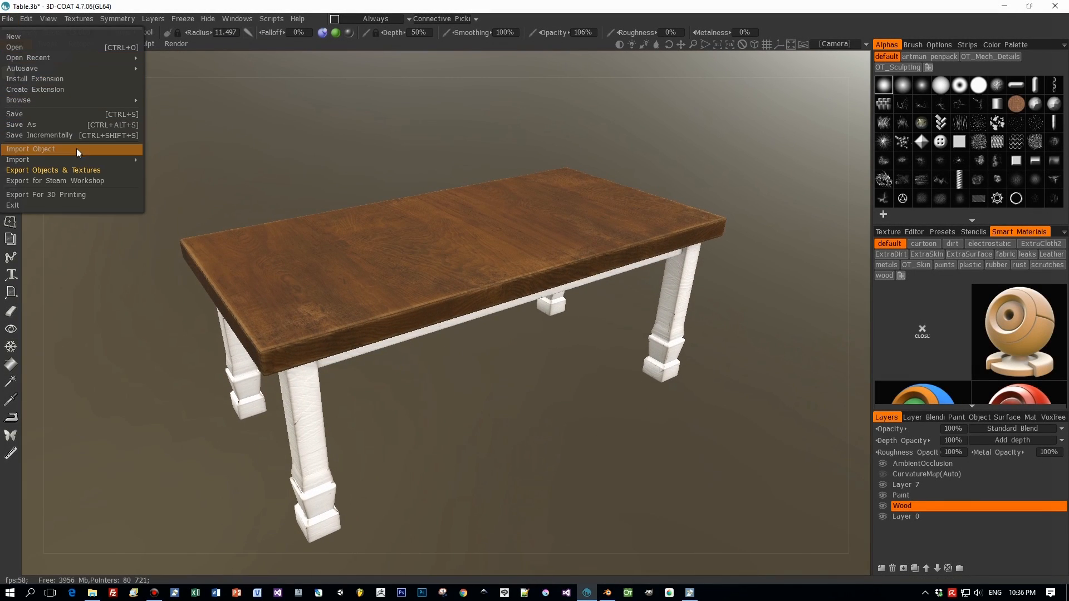
click(52, 169)
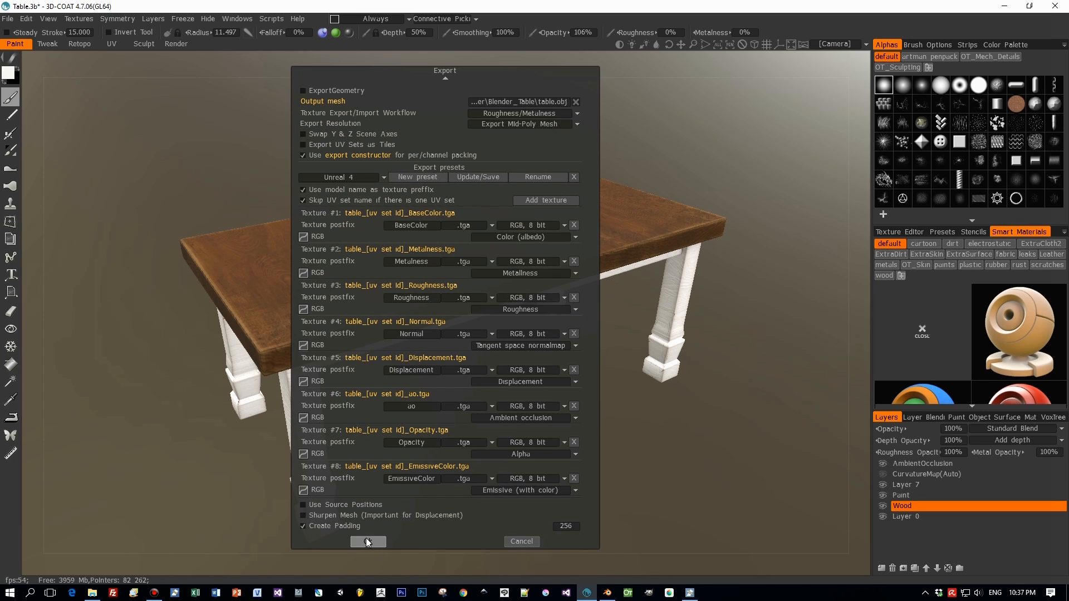
click(368, 541)
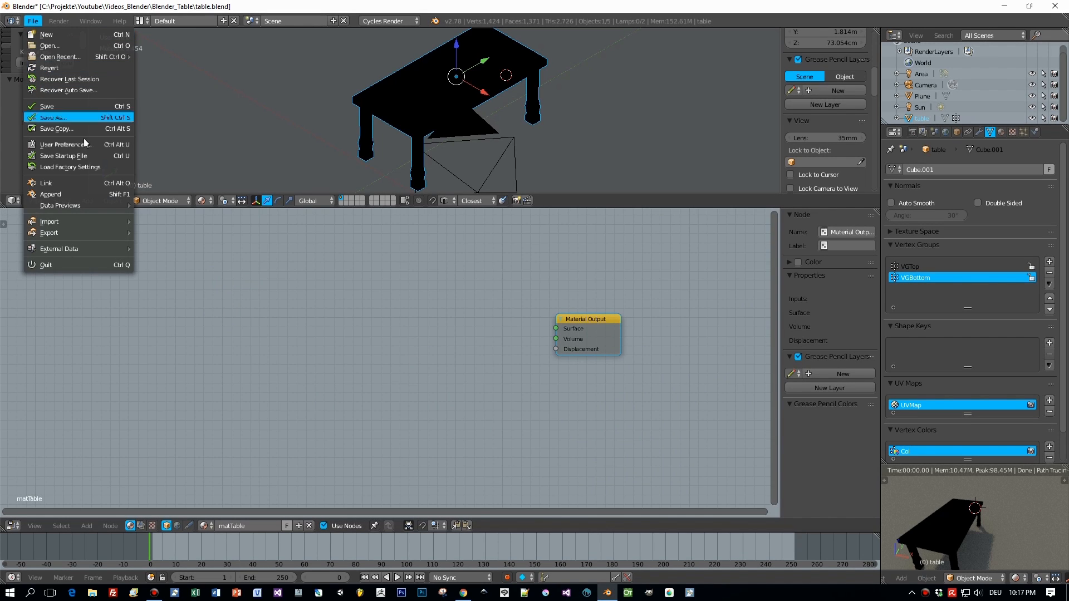
mouse_move(50, 193)
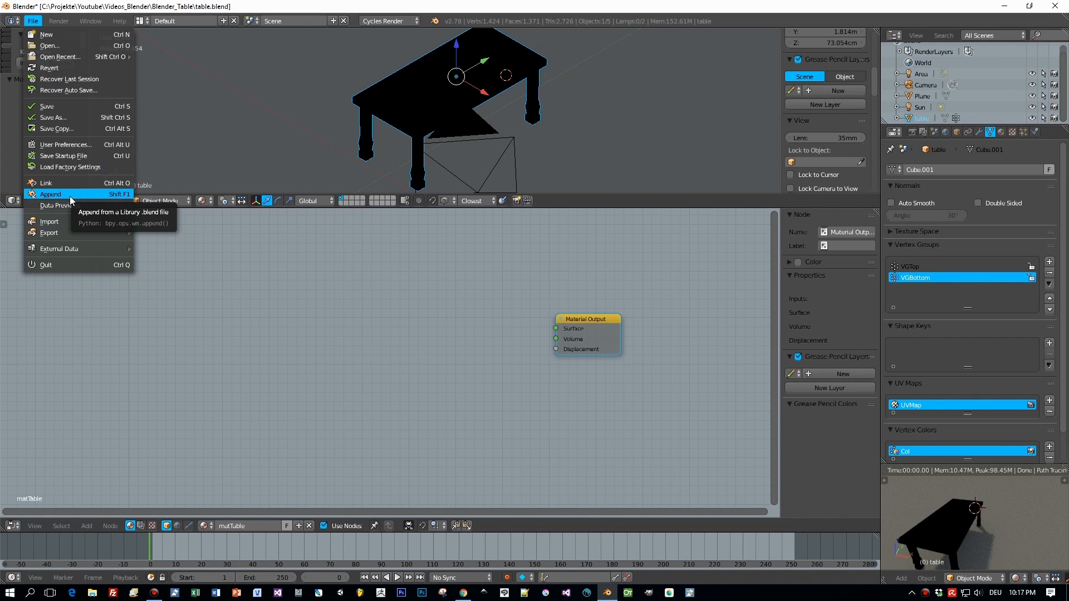
Step: Append the PBR_Standard_v3 node group and connect its shader to the material surface
click(50, 194)
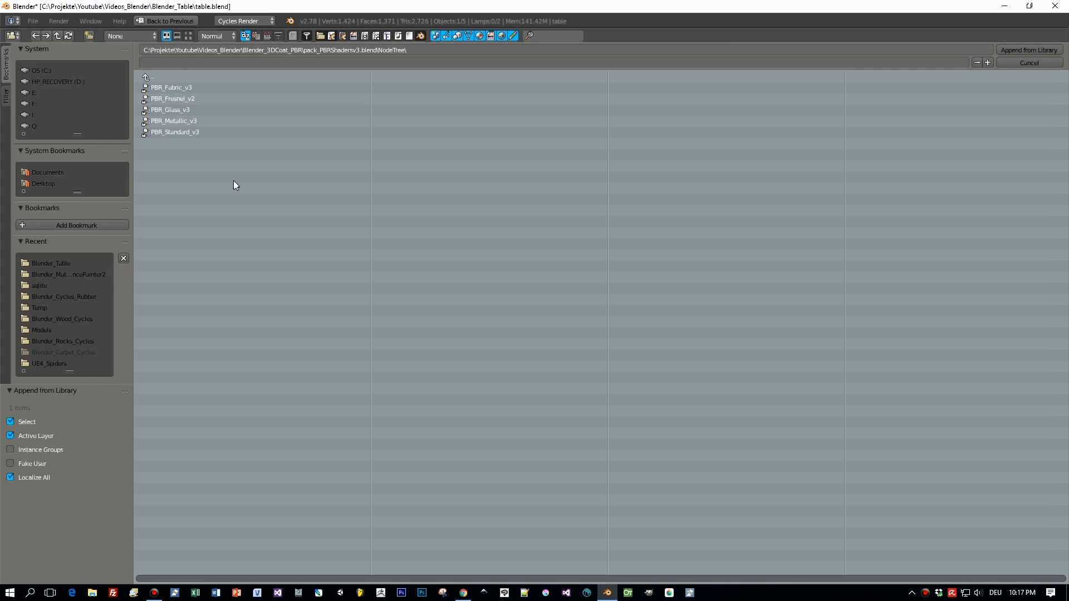
click(175, 132)
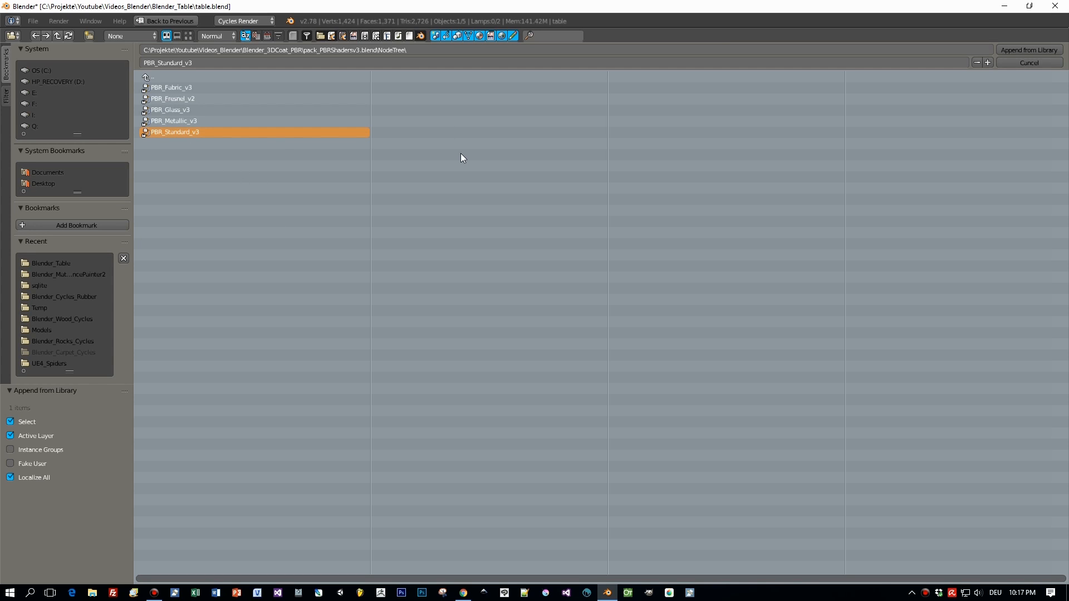
mouse_move(948, 80)
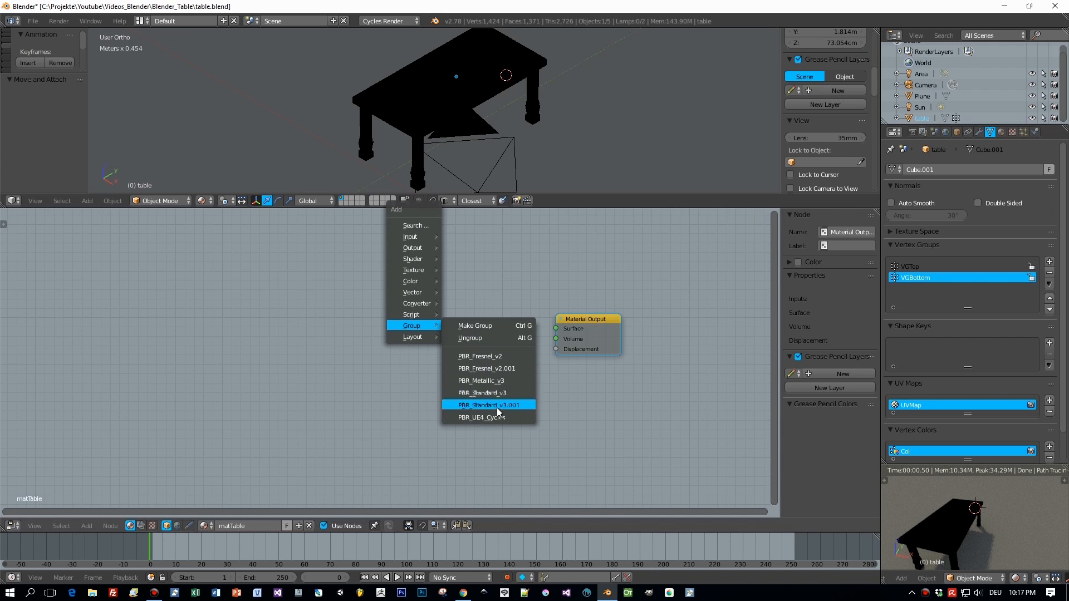
click(489, 404)
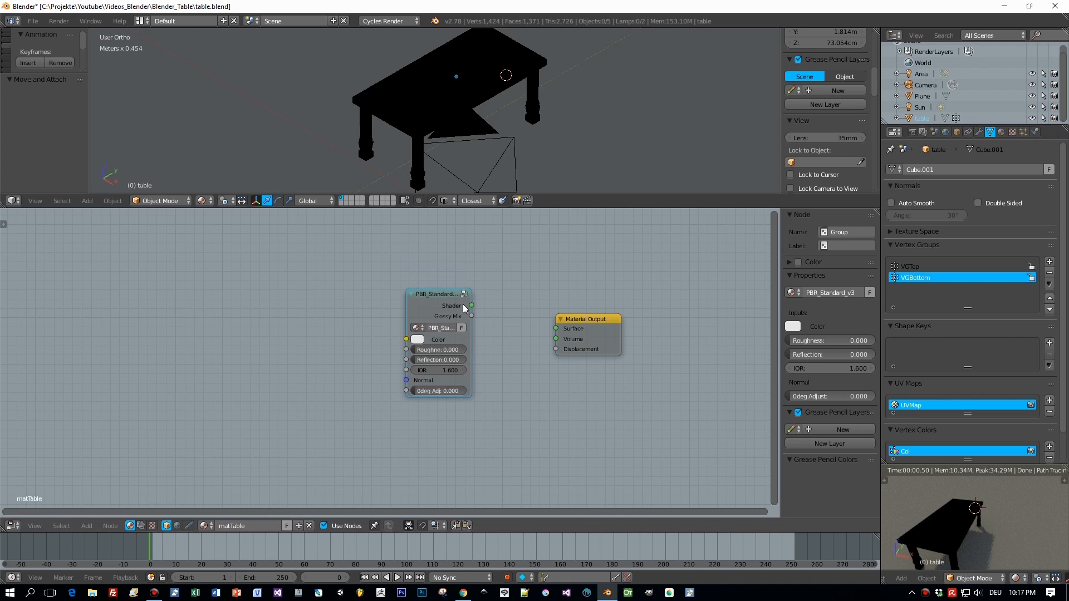
drag(472, 305, 556, 327)
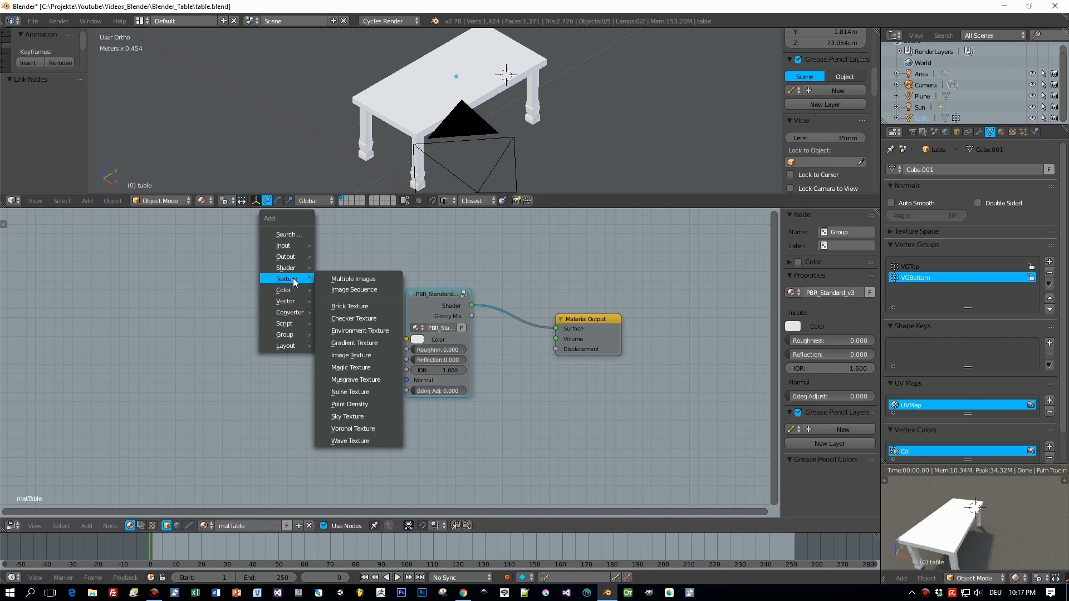
mouse_move(363, 391)
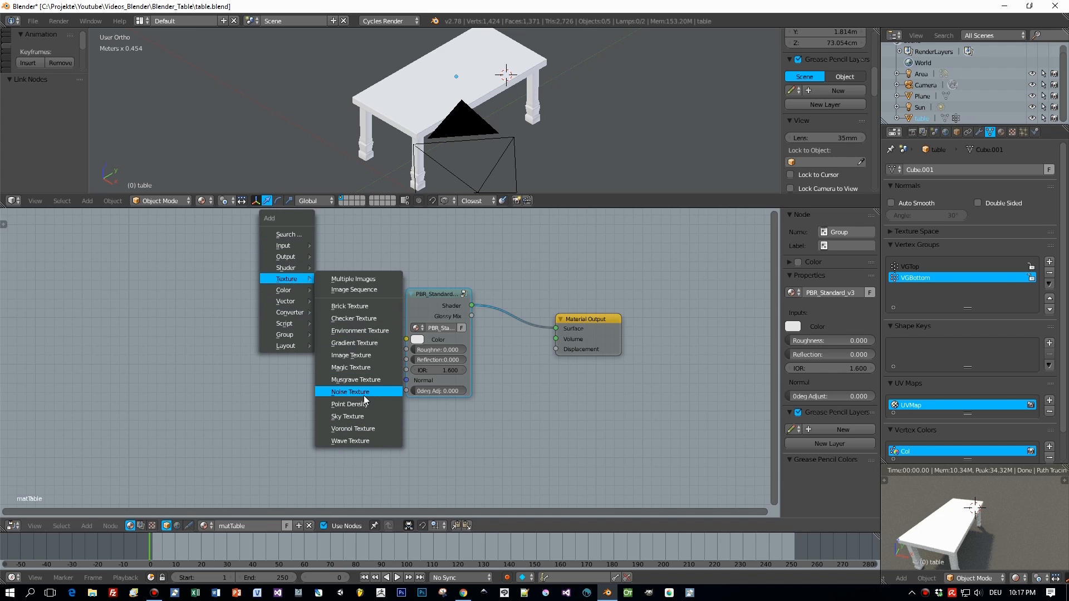
Step: Add an Image Texture node and load the table's base-colour map into it
click(351, 354)
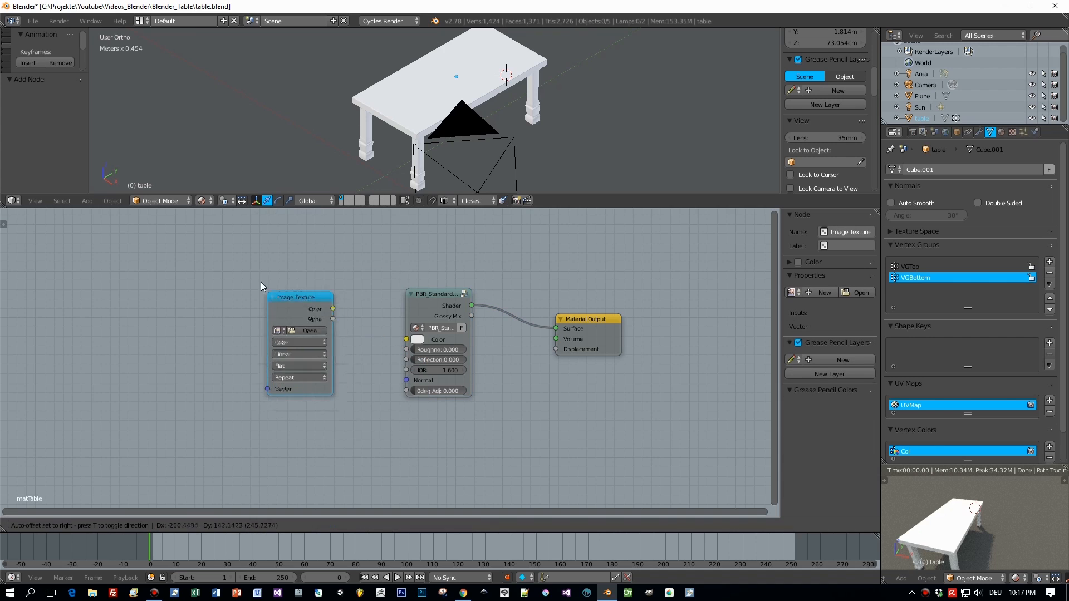
click(310, 330)
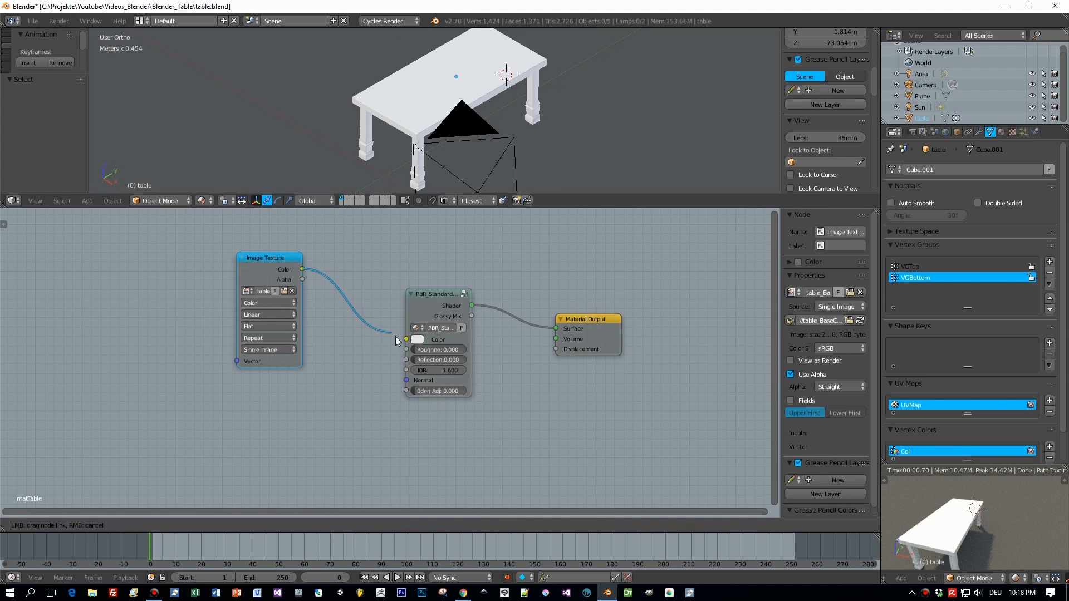
Step: Link the base colour to the shader's Color and set the duplicated texture to Non-Color Data
drag(301, 269, 405, 339)
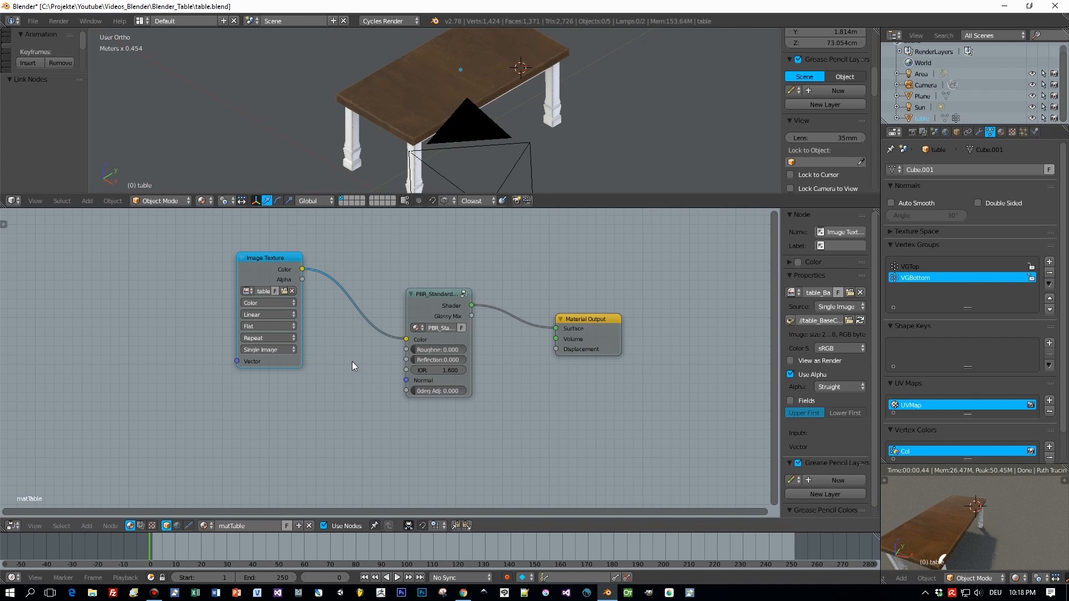
mouse_move(266, 273)
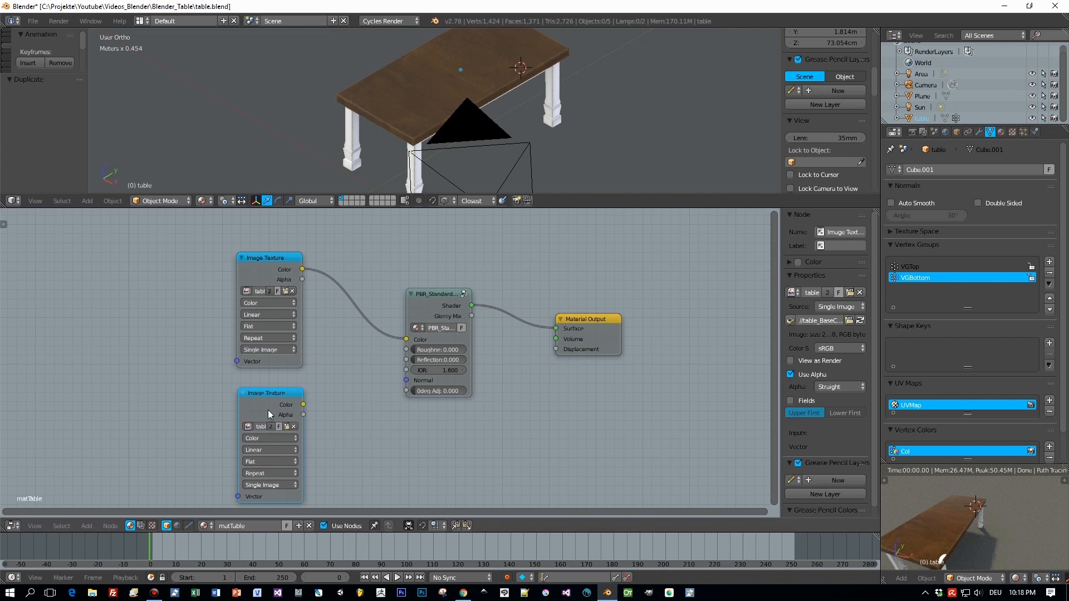
click(269, 438)
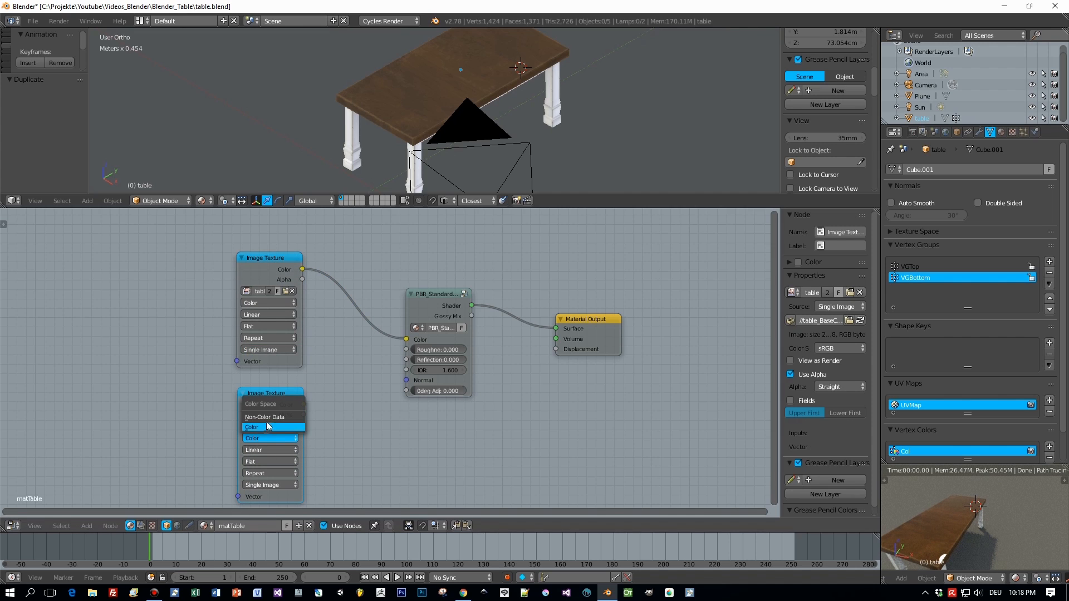
click(265, 416)
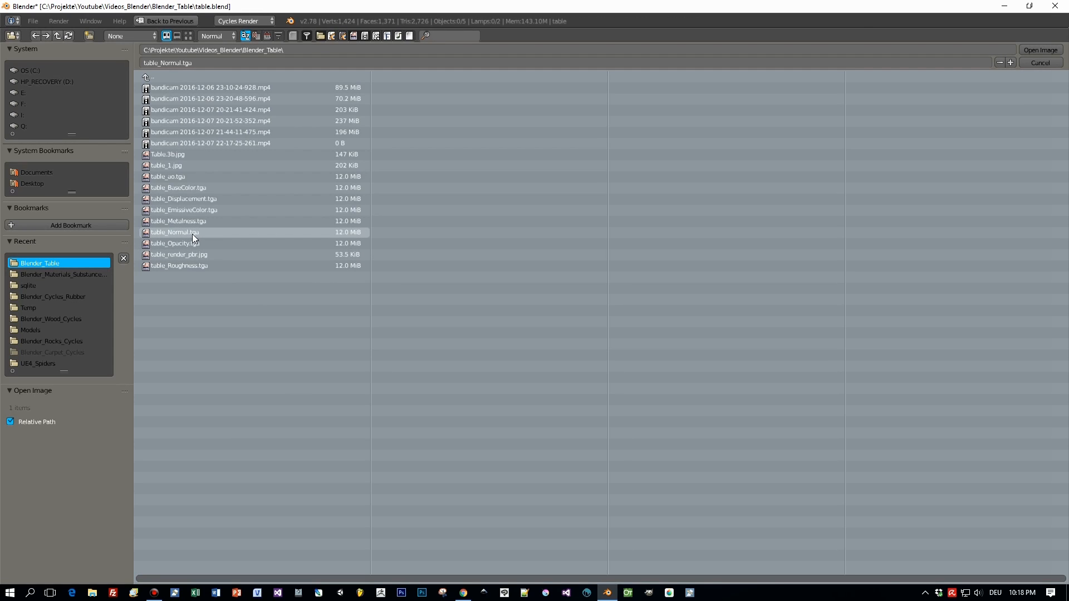
Step: Load table_Normal.tga into the second texture node and feed it to the shader's Normal
click(1039, 50)
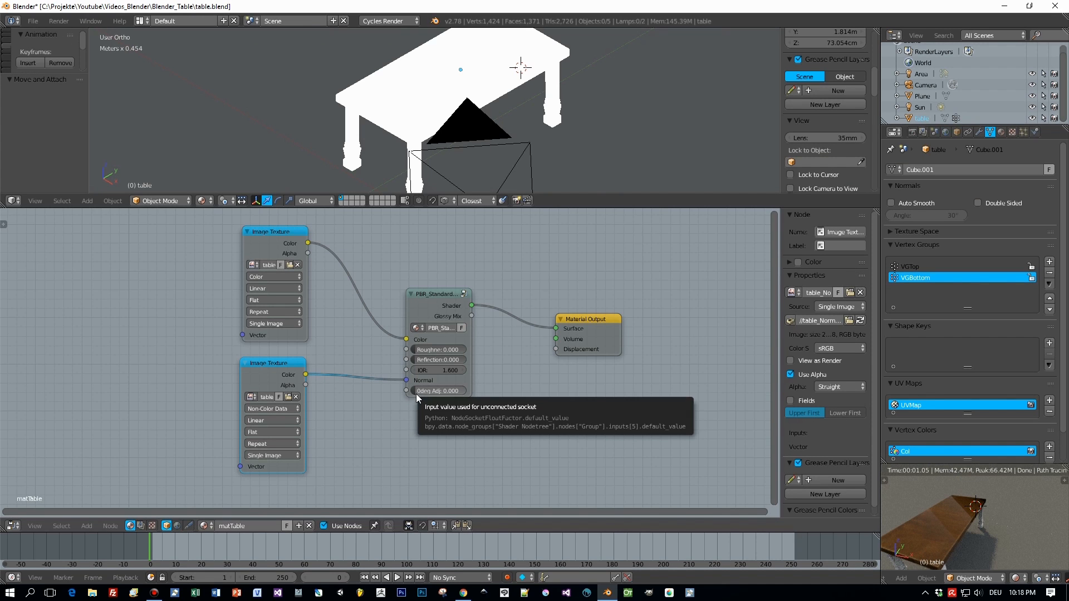
click(202, 200)
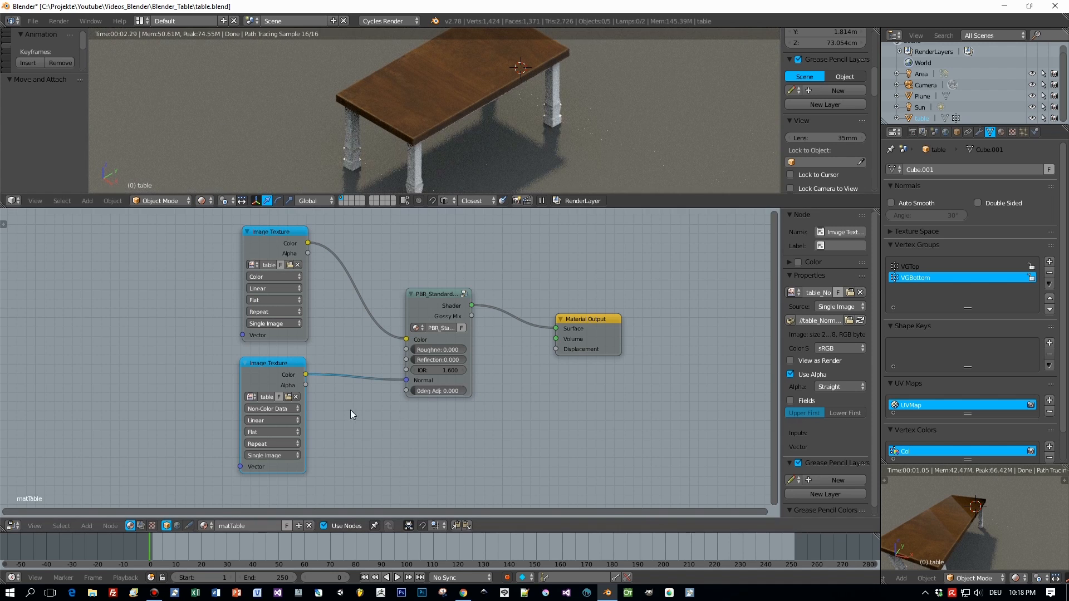
mouse_move(353, 428)
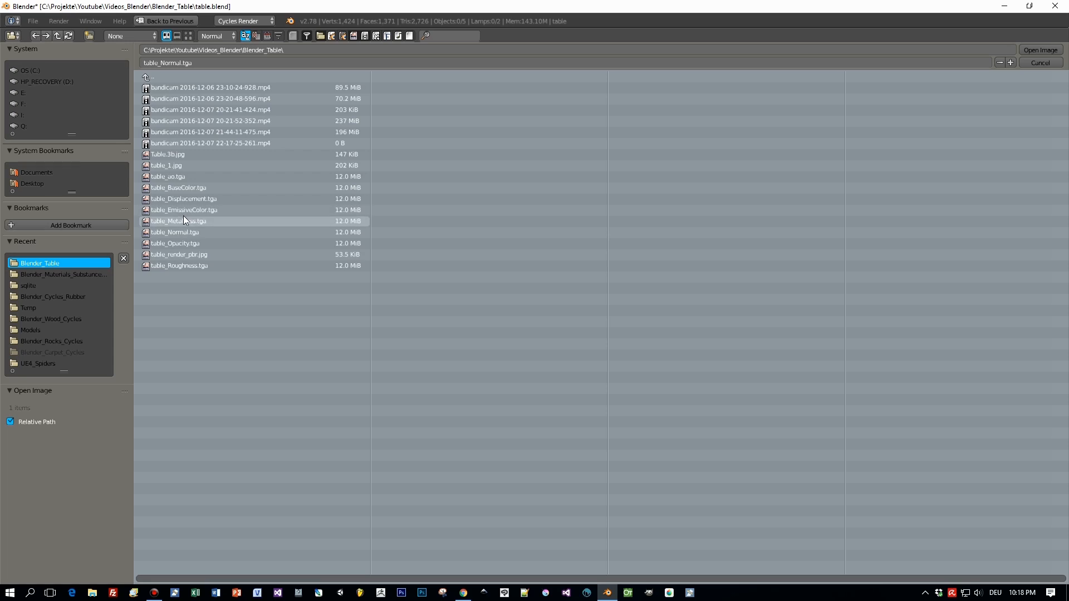
Step: Load the roughness TGA into the third node and connect it to the shader's Roughness
click(1040, 48)
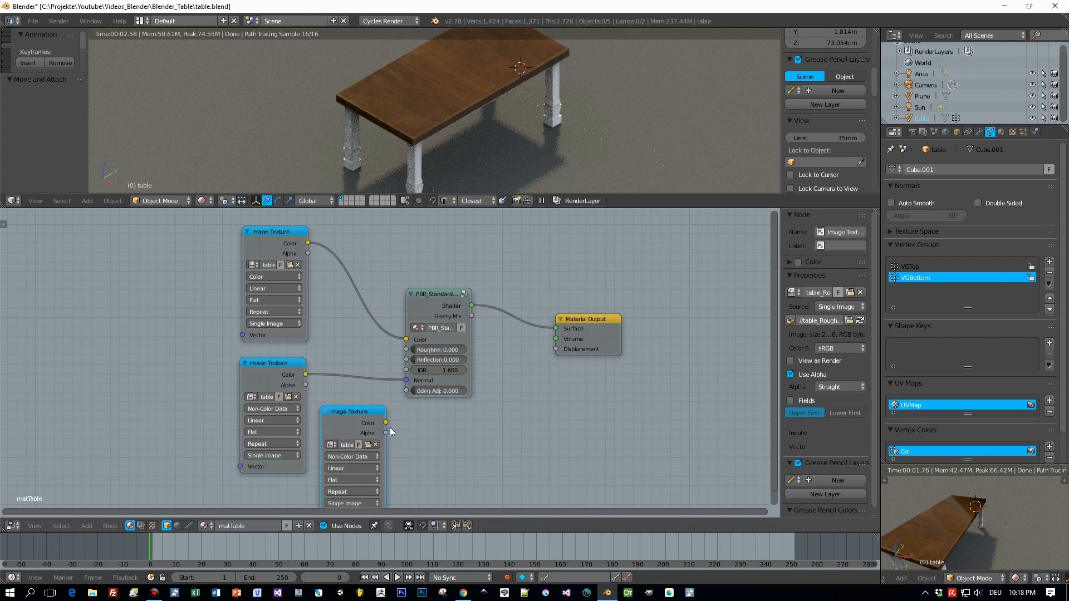
drag(386, 423, 406, 348)
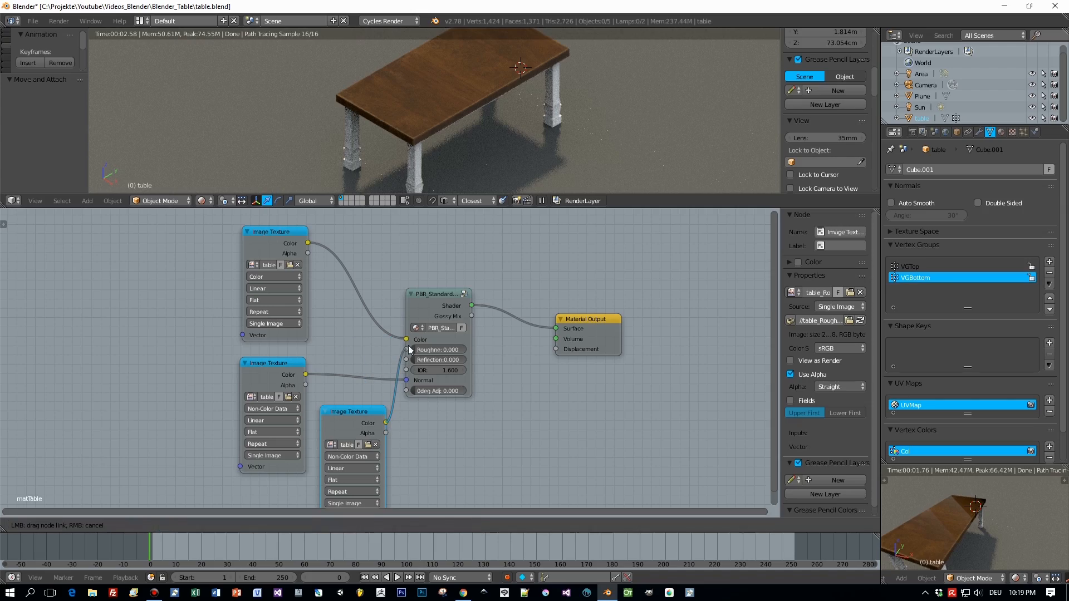